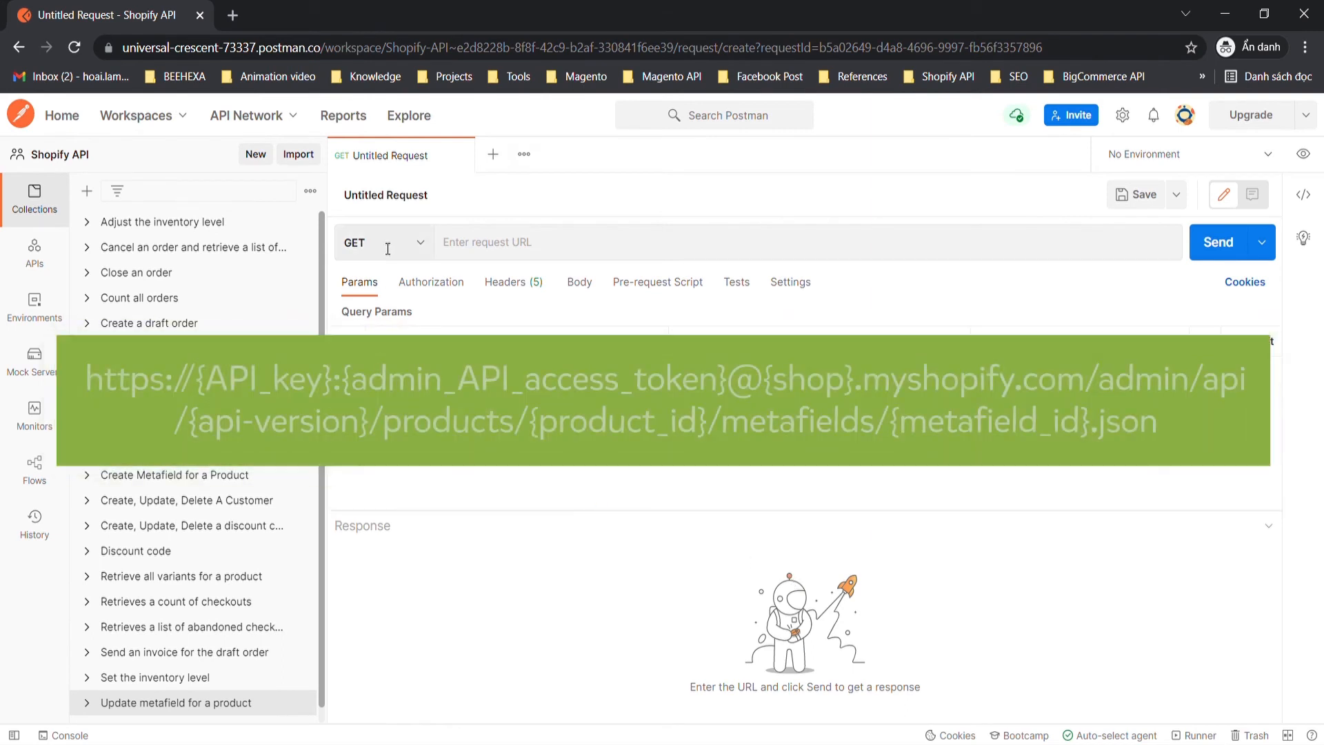
Step: Set the request method to PUT for the Shopify product metafield endpoint URL
click(354, 243)
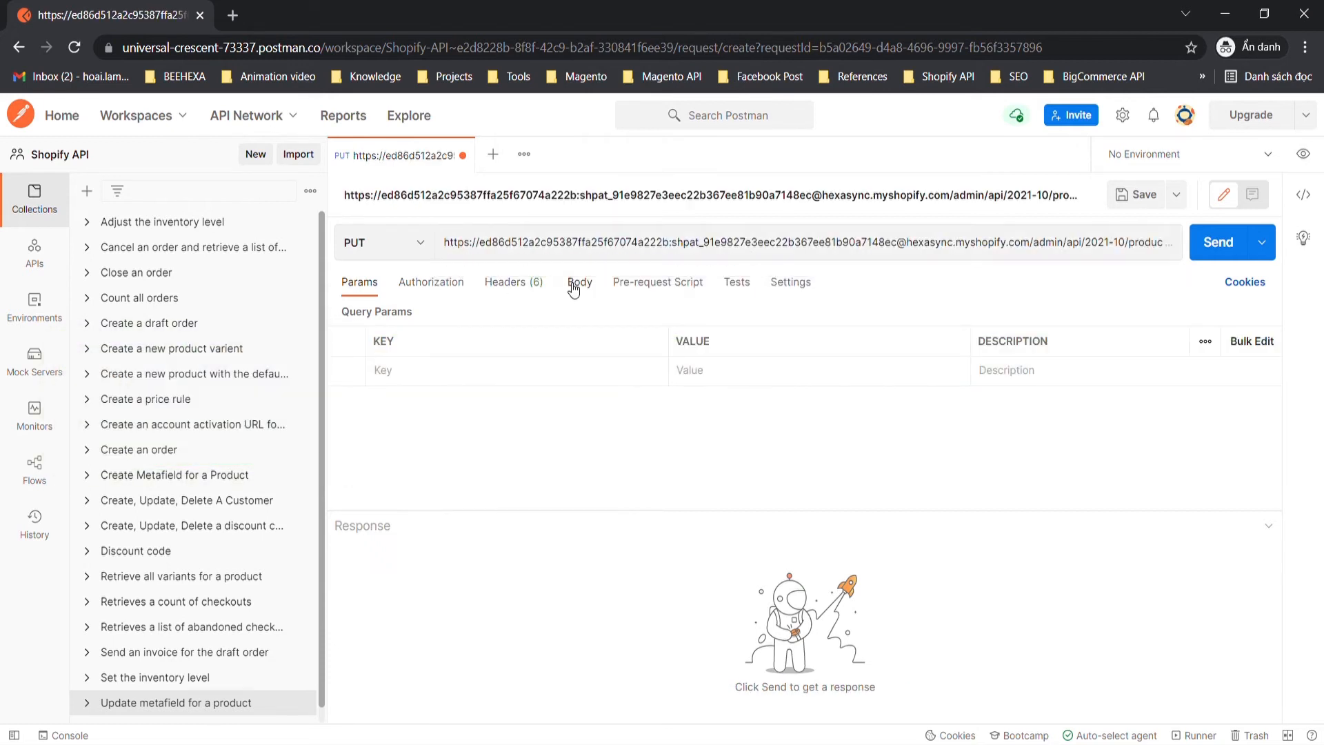
click(579, 281)
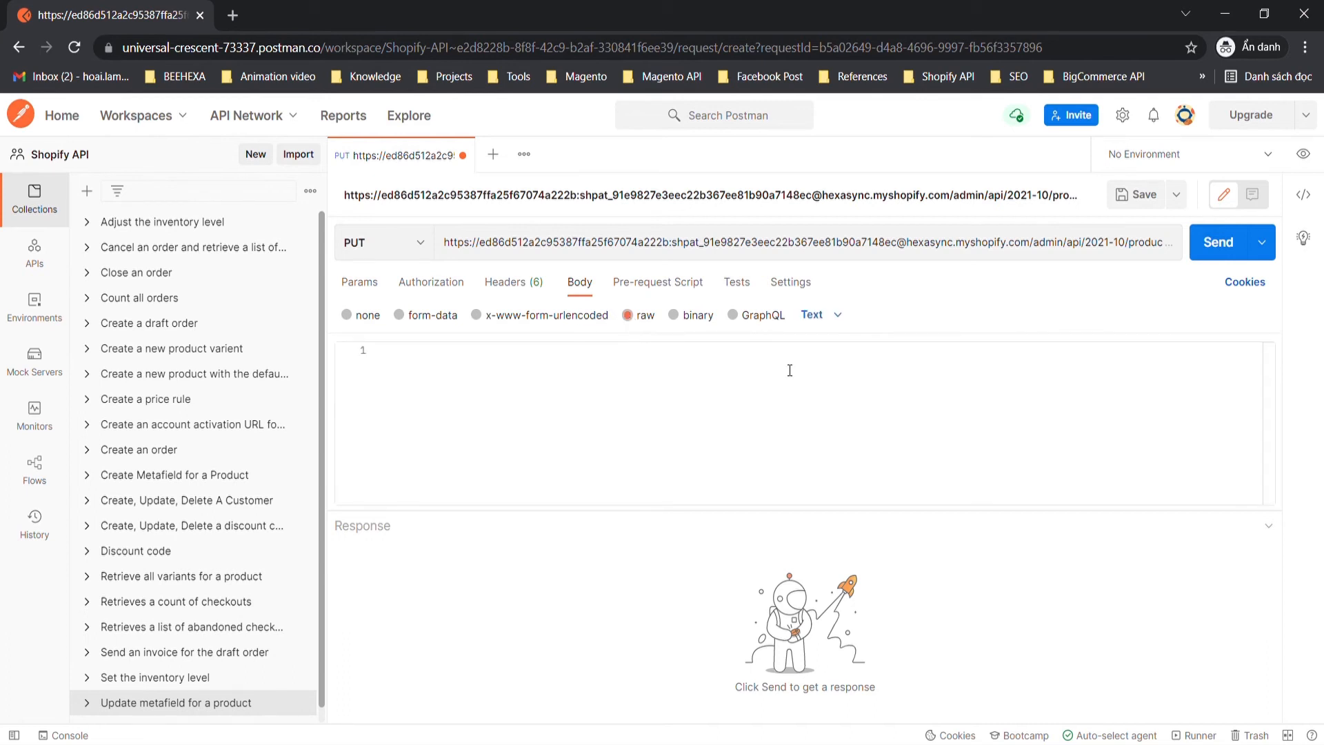
click(811, 315)
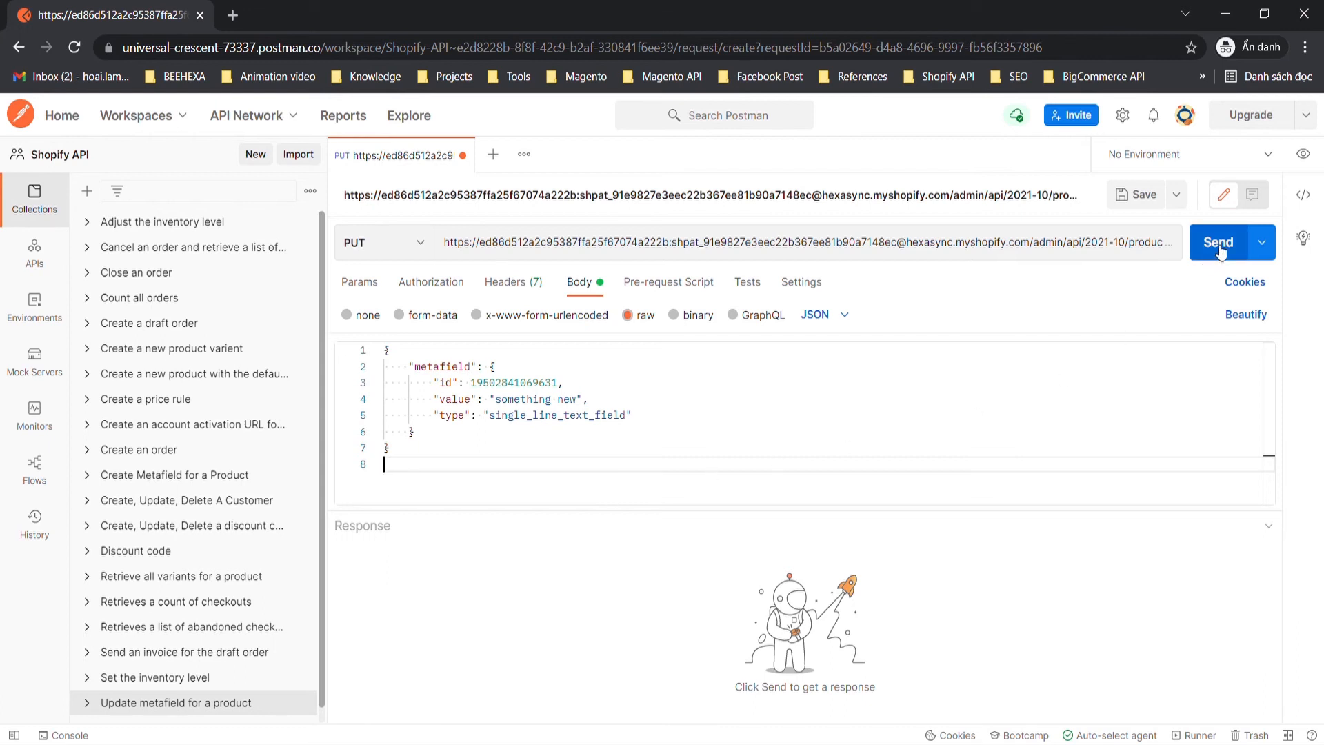
Step: Send the PUT and review the 200 OK response showing value "something new" and single_line_text_field type
click(1218, 243)
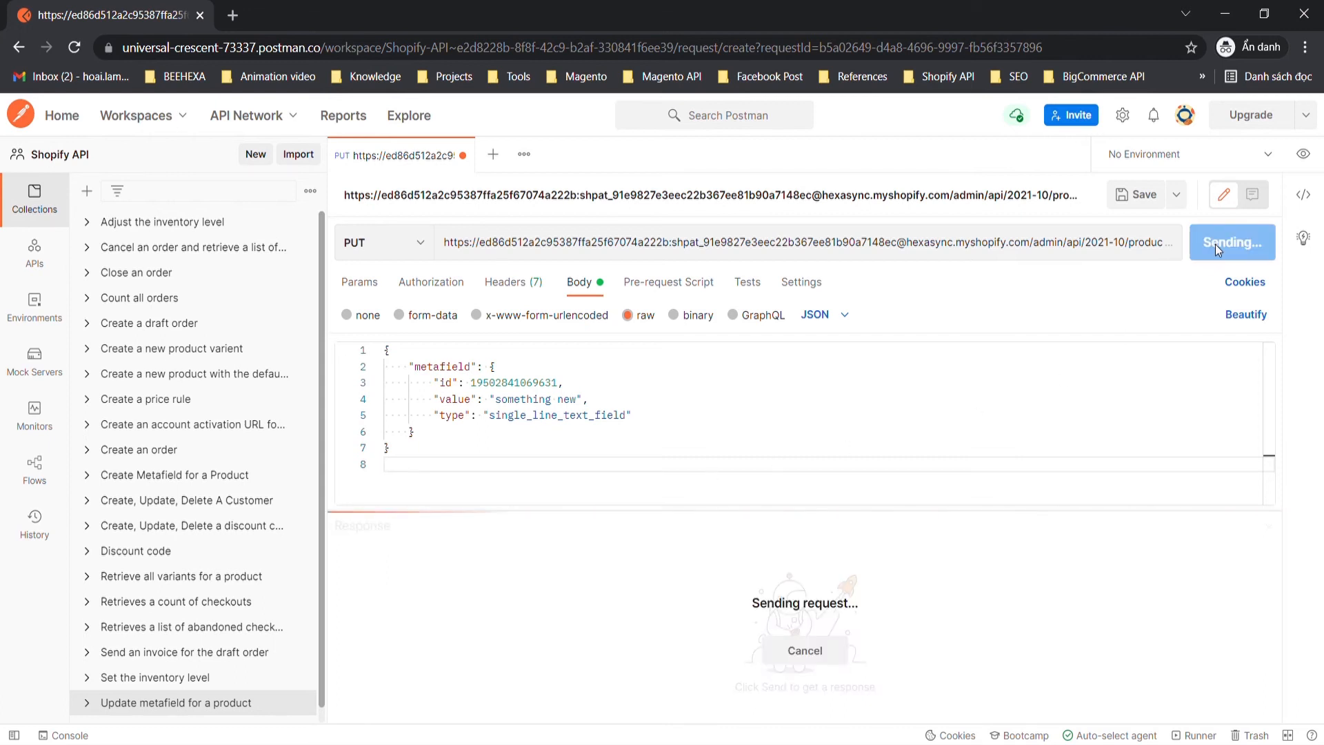
click(1224, 242)
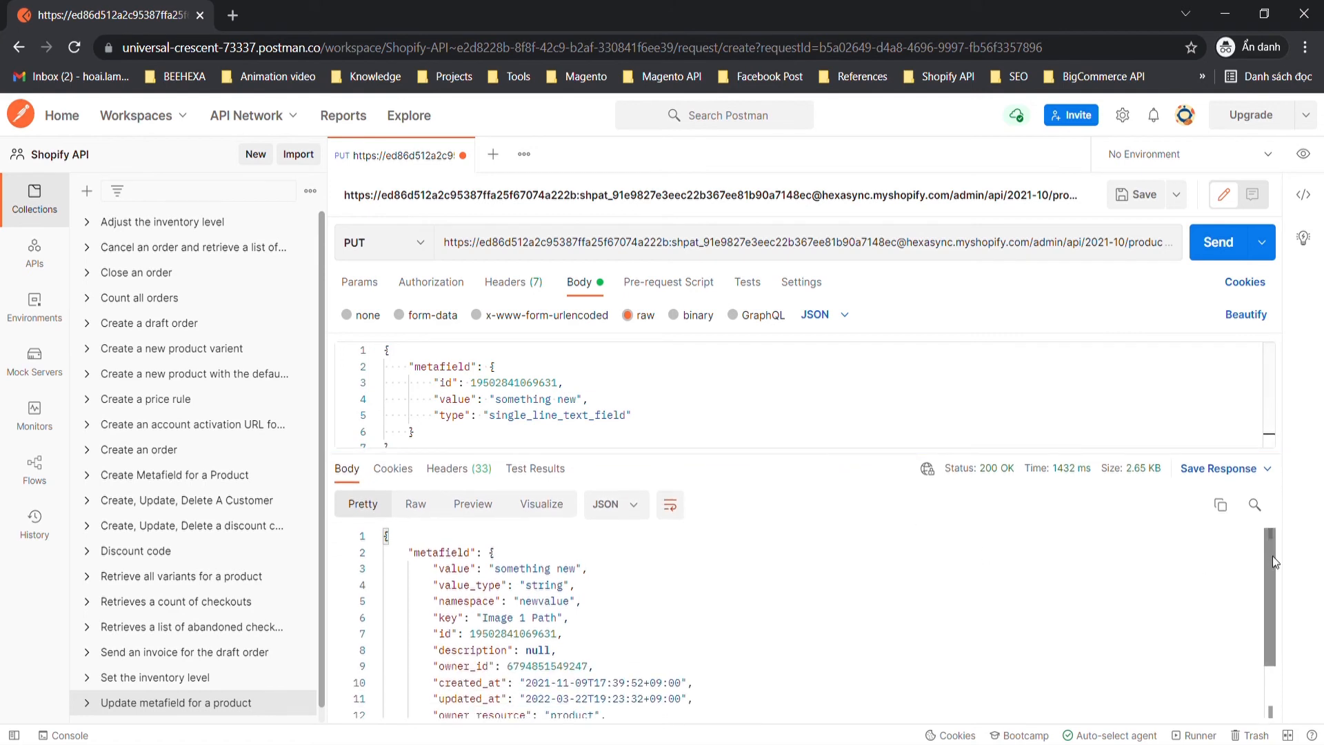
scroll(down, 3)
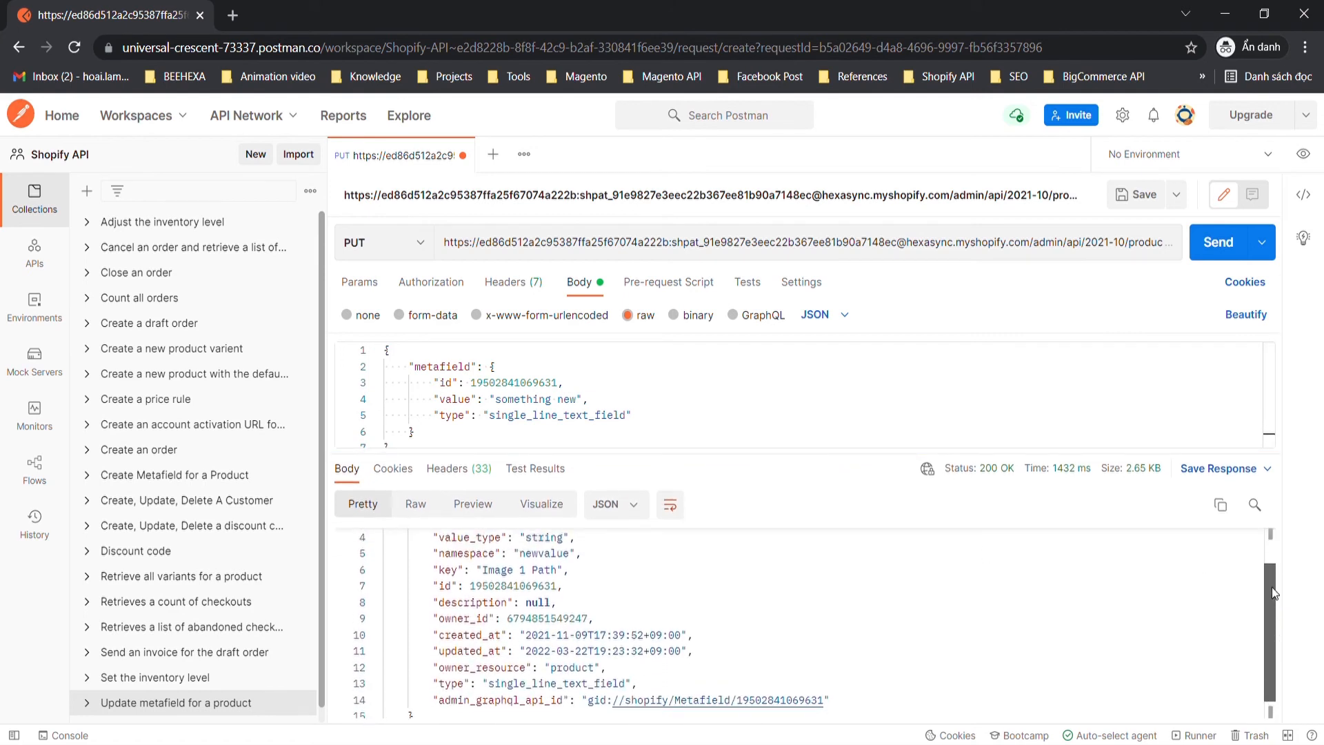
scroll(up, 3)
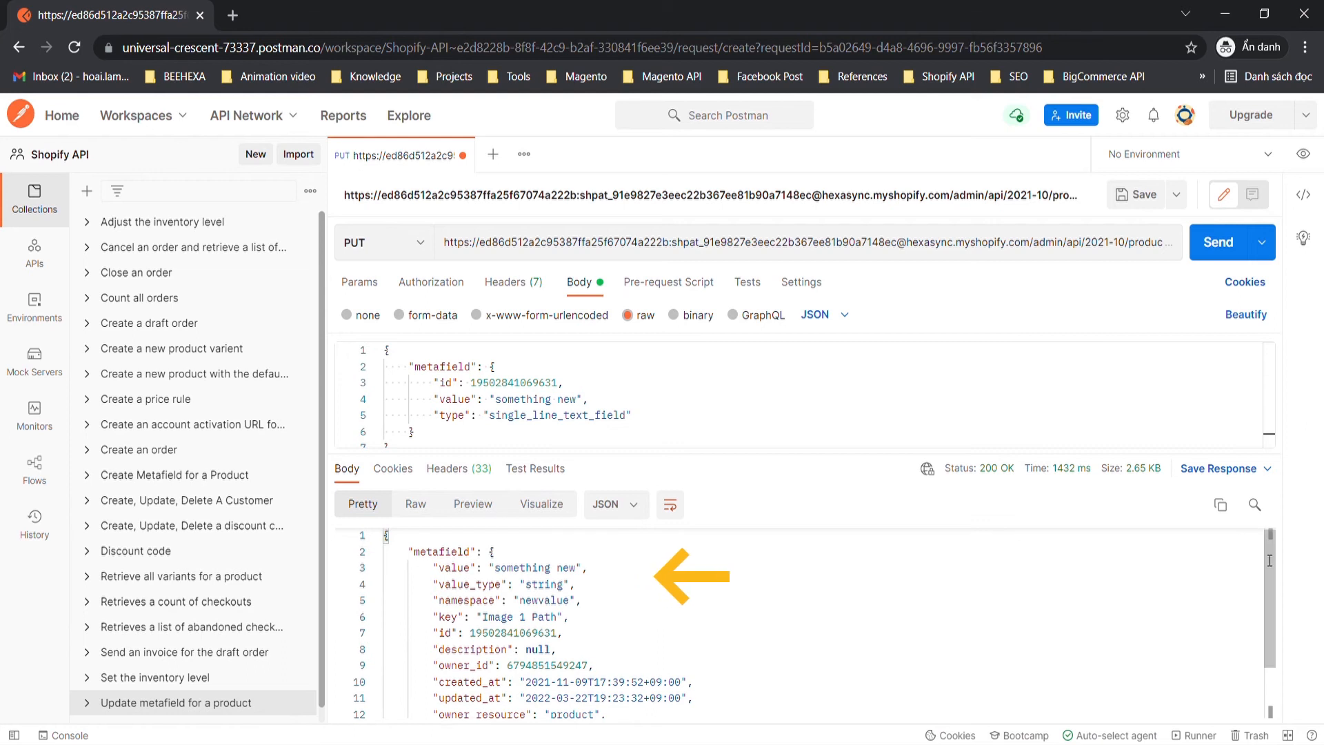